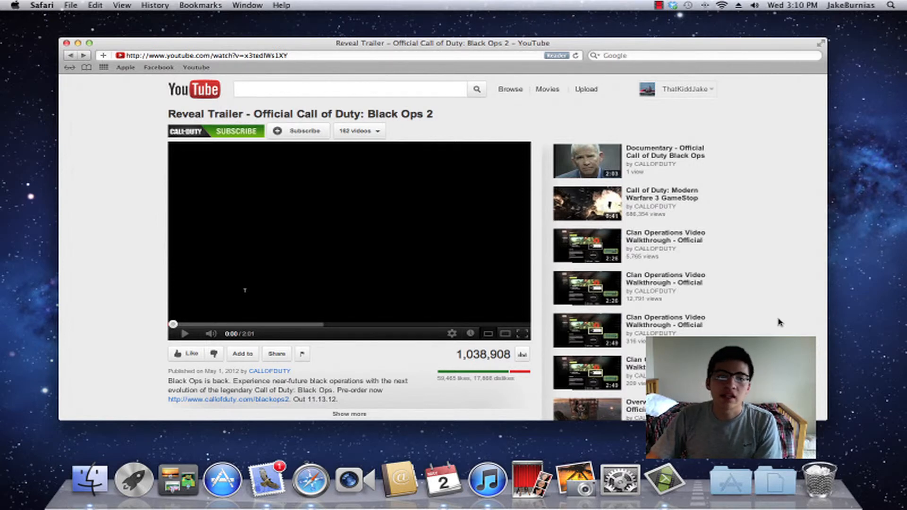
{"action": "mouse_move", "coordinate": [879, 310]}
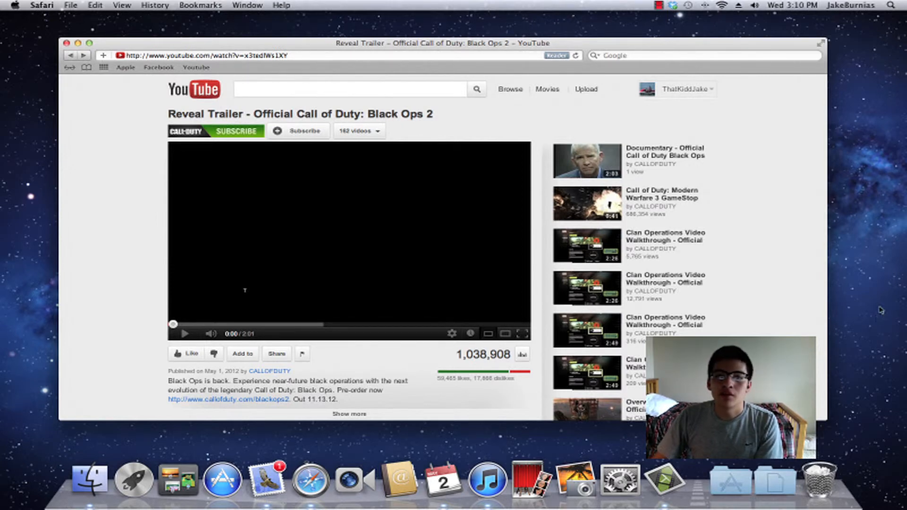
{"action": "mouse_move", "coordinate": [814, 299]}
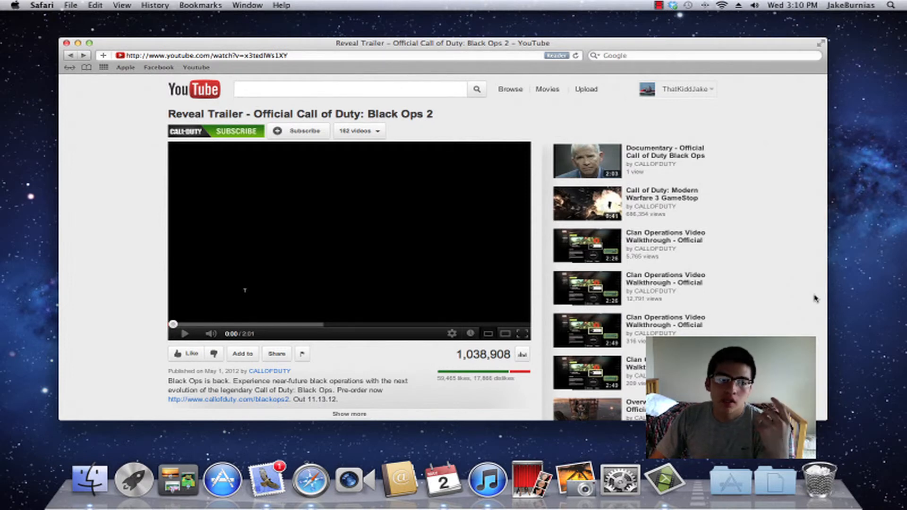
{"action": "mouse_move", "coordinate": [810, 297]}
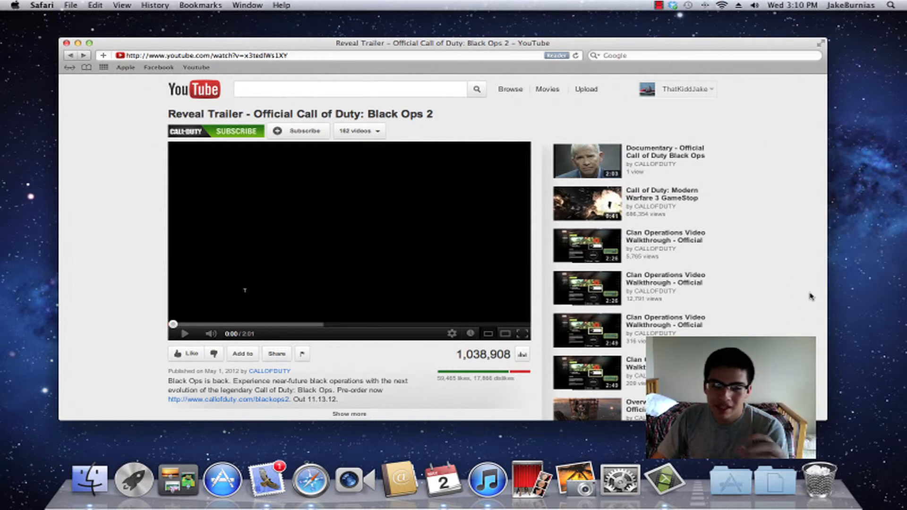